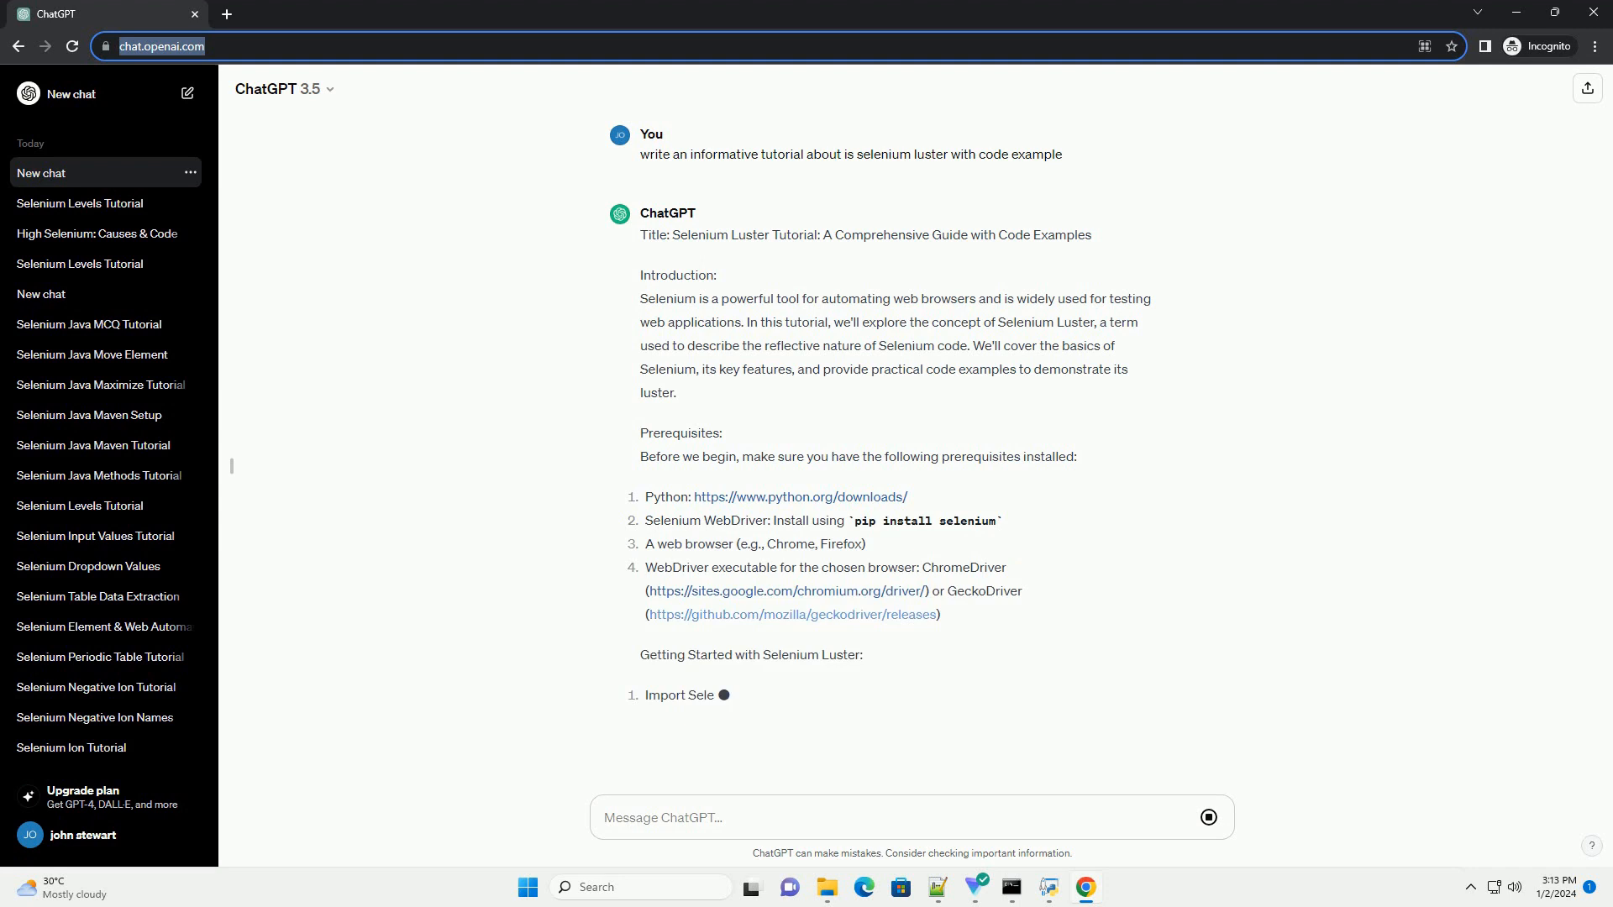
scroll(down, 3)
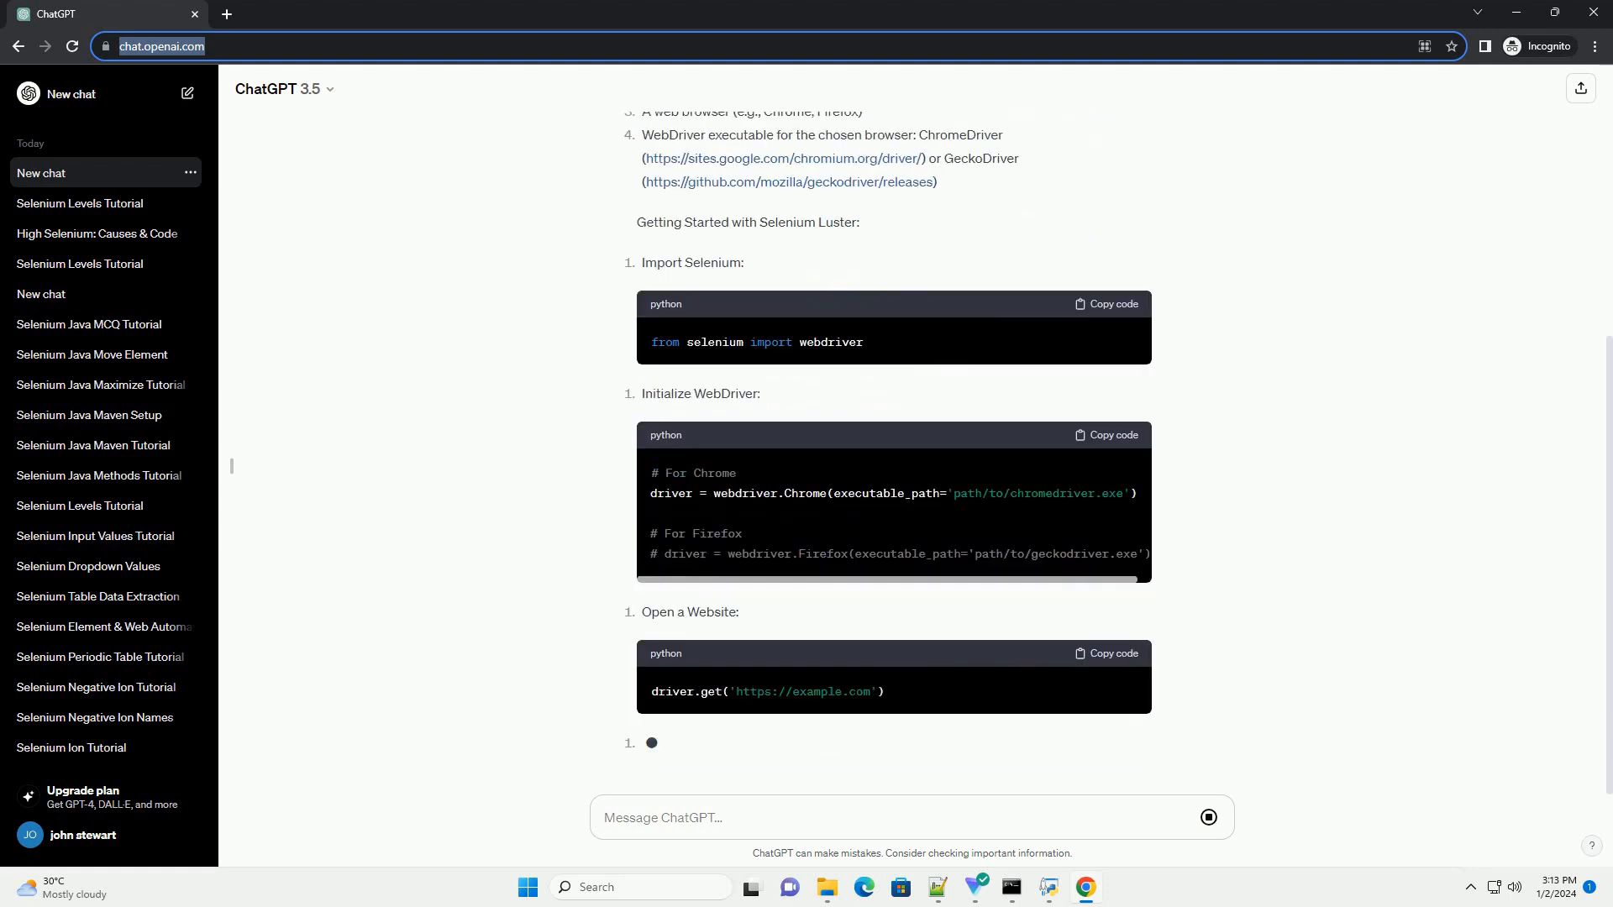
scroll(down, 3)
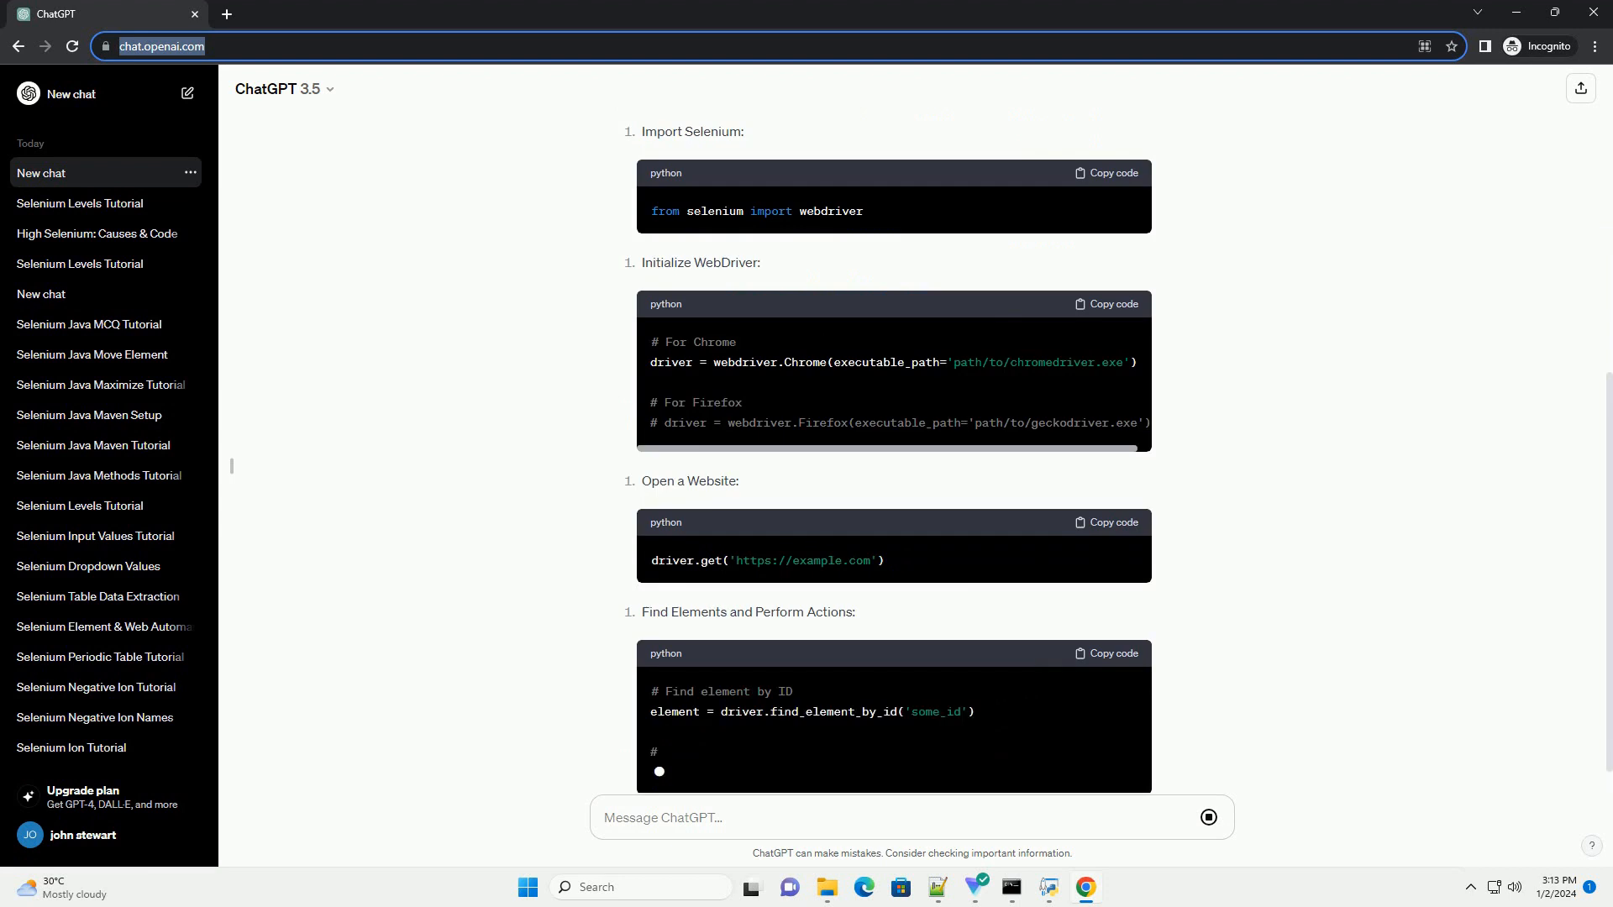
scroll(down, 3)
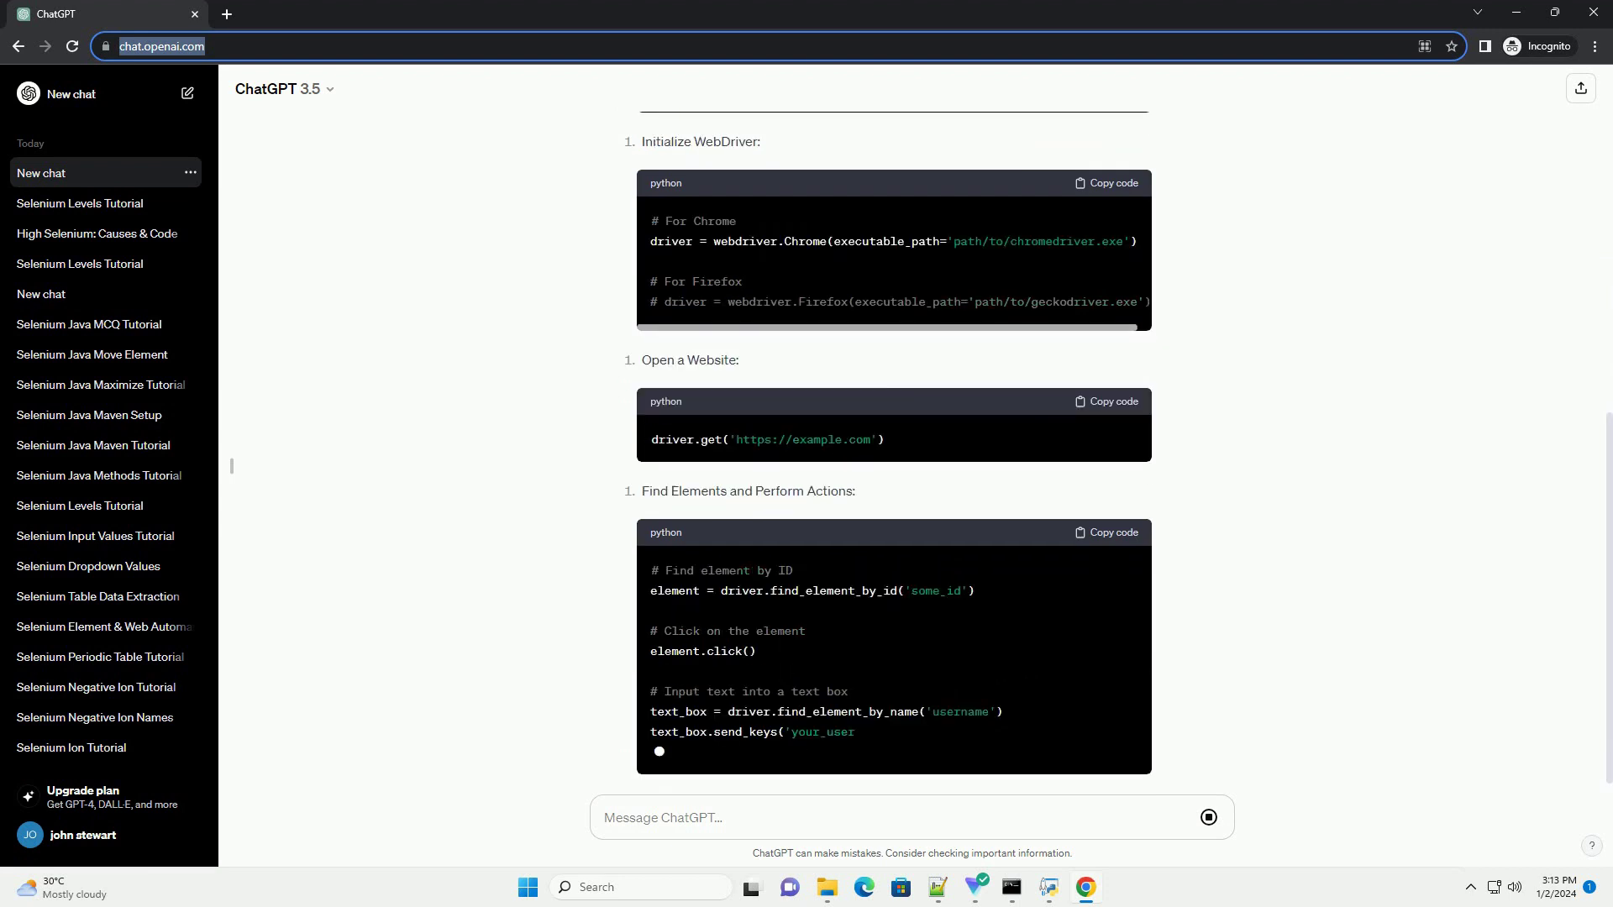
scroll(down, 3)
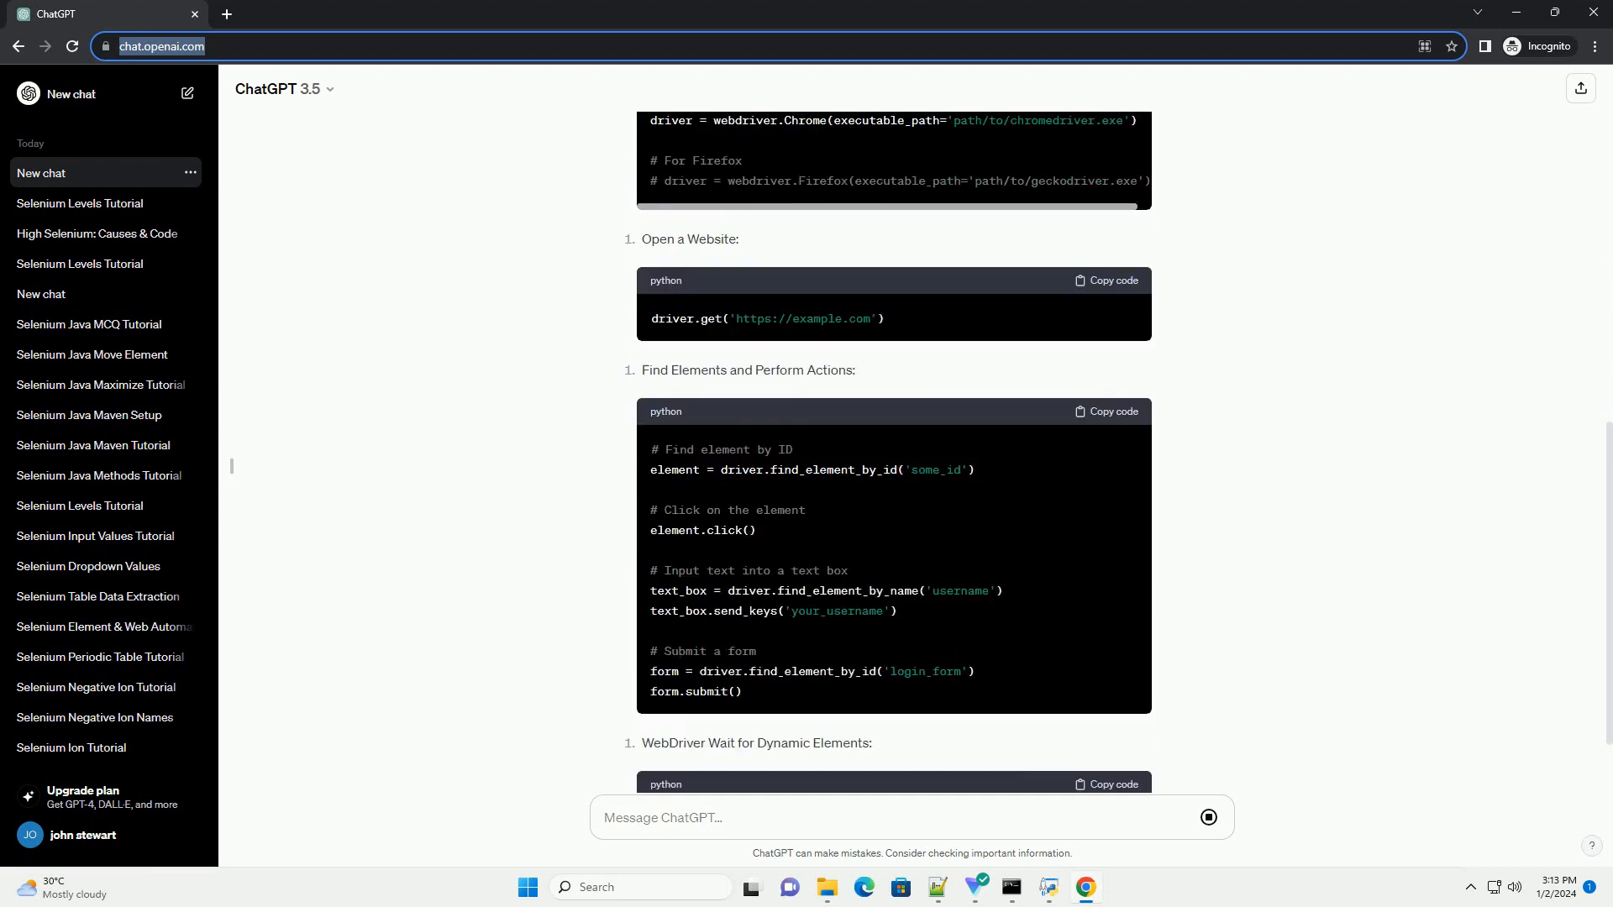
scroll(down, 3)
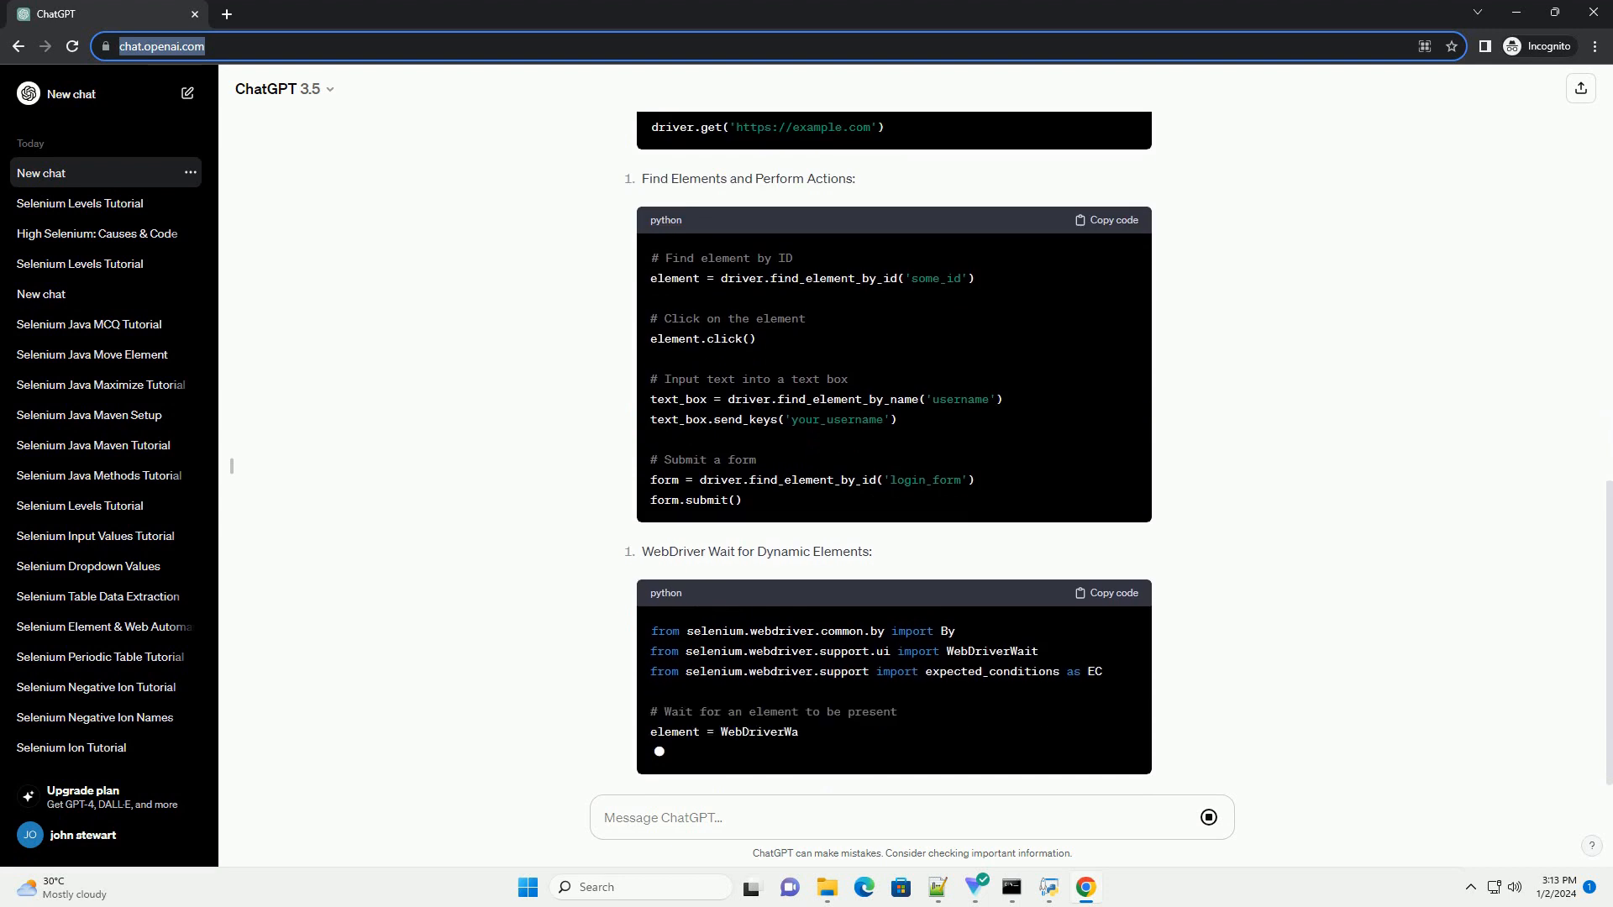
scroll(down, 3)
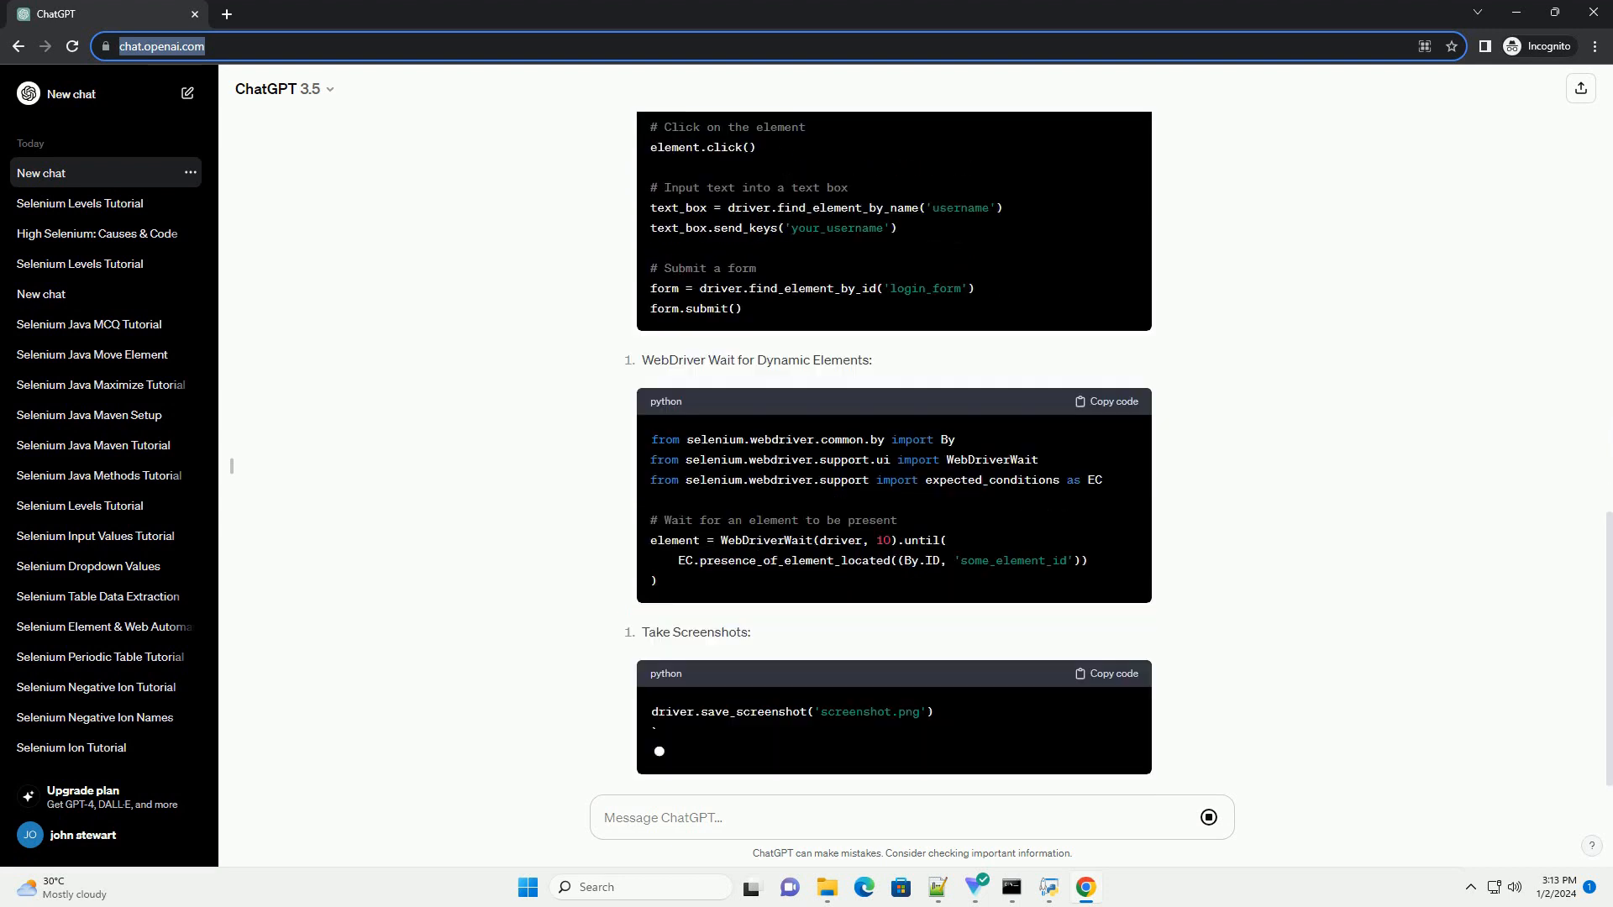